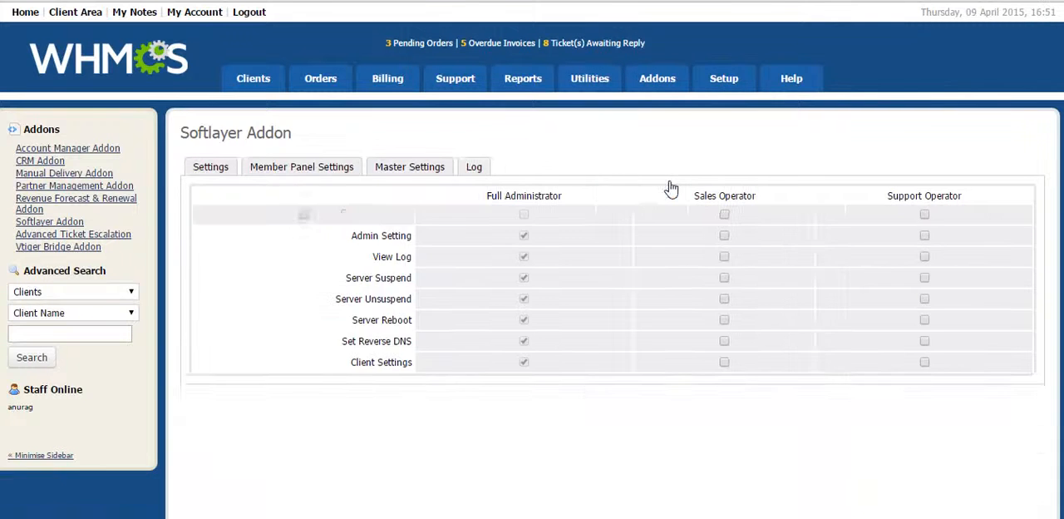
Show the SoftLayer addon's staff role permissions, with Full Administrator holding every permission.
left_click(209, 167)
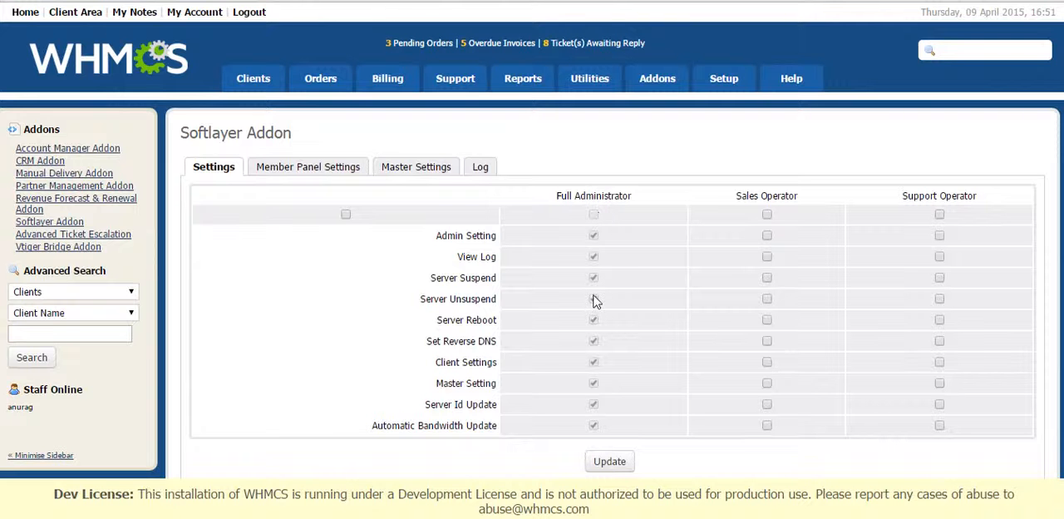
mouse_move(745, 167)
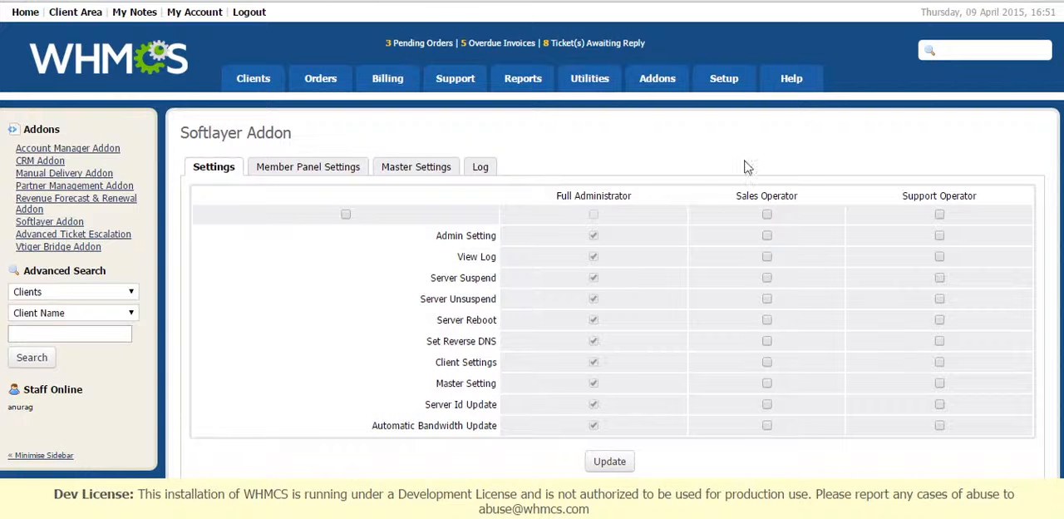
mouse_move(406, 203)
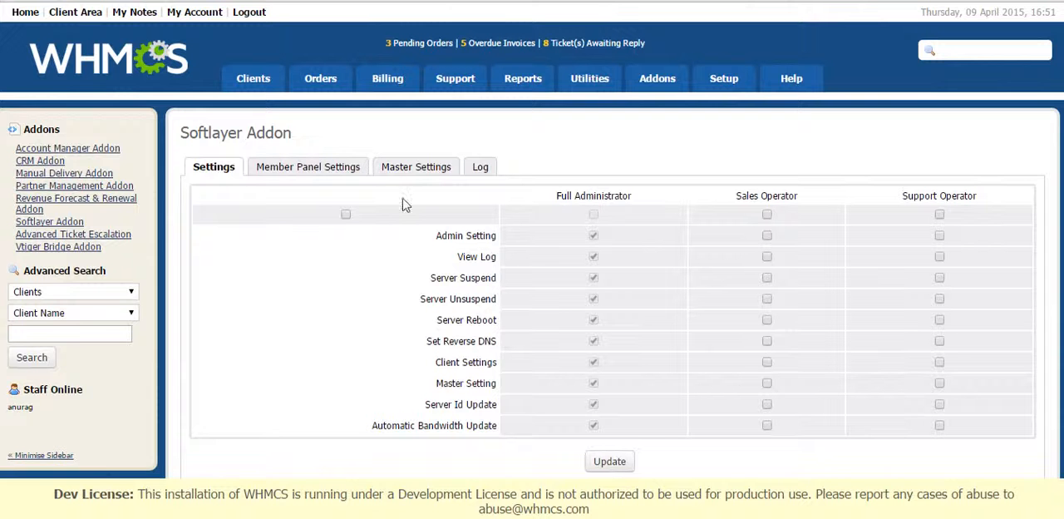
mouse_move(453, 273)
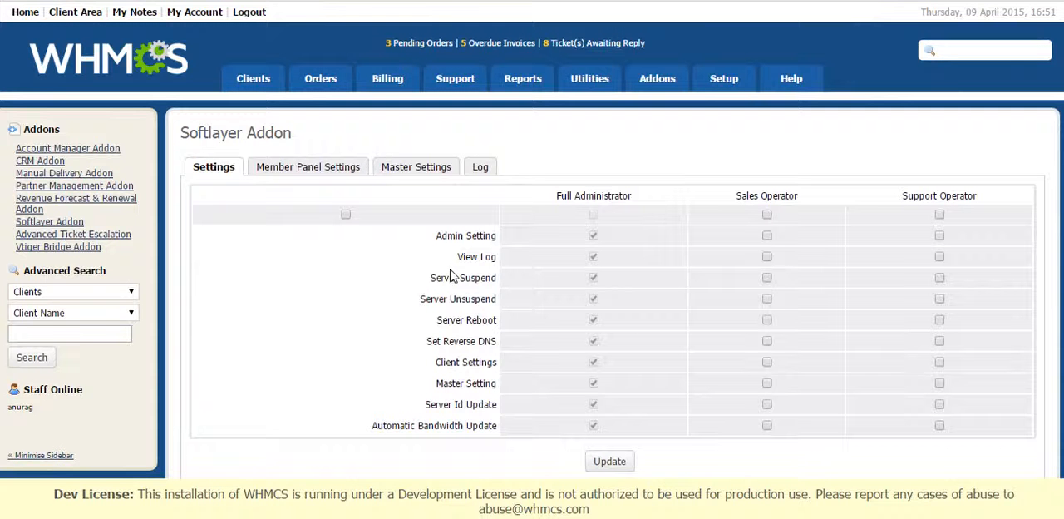
mouse_move(461, 269)
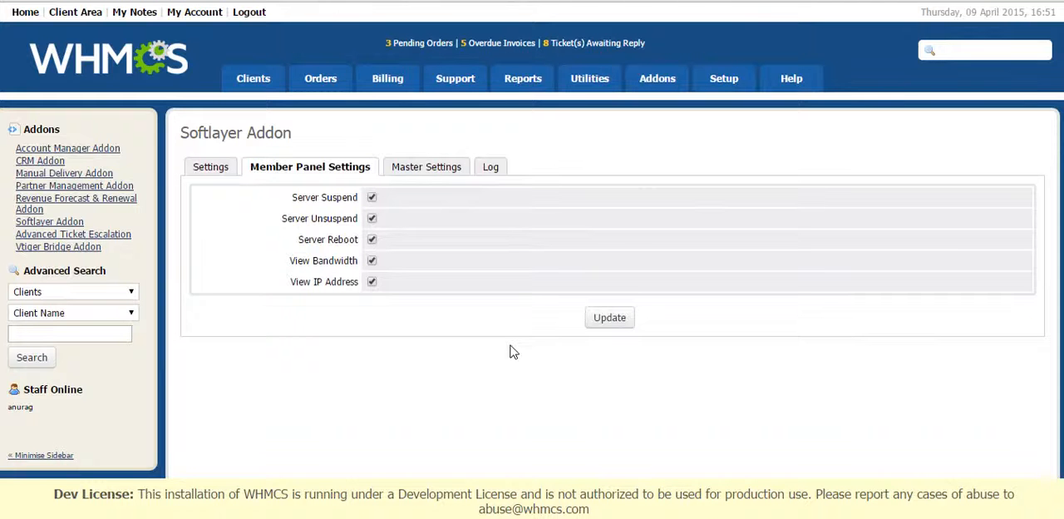
mouse_move(294, 235)
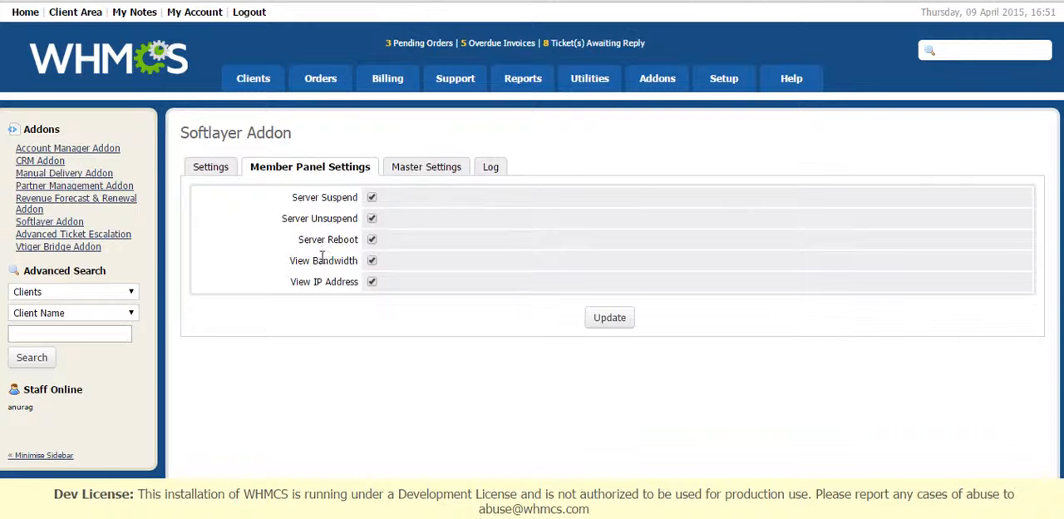
mouse_move(313, 281)
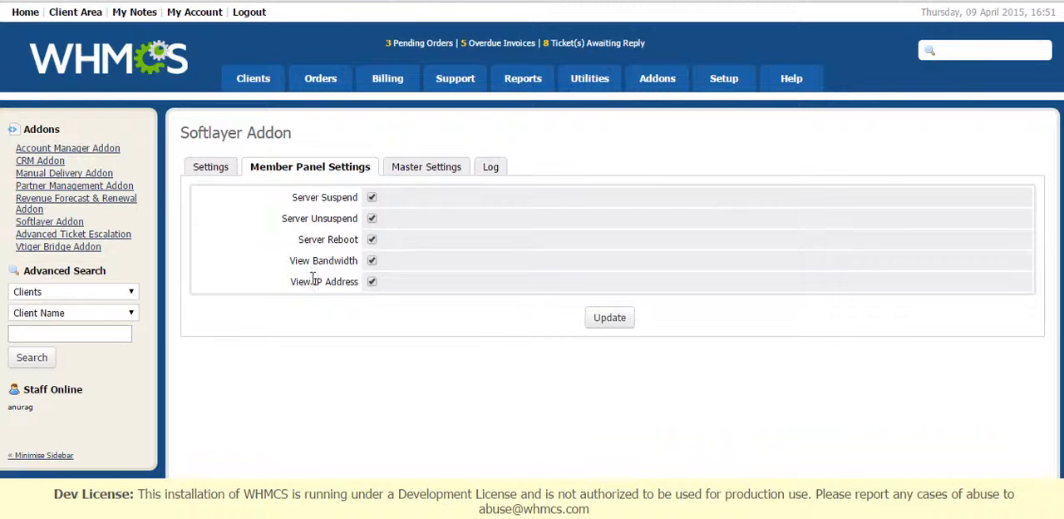
mouse_move(402, 379)
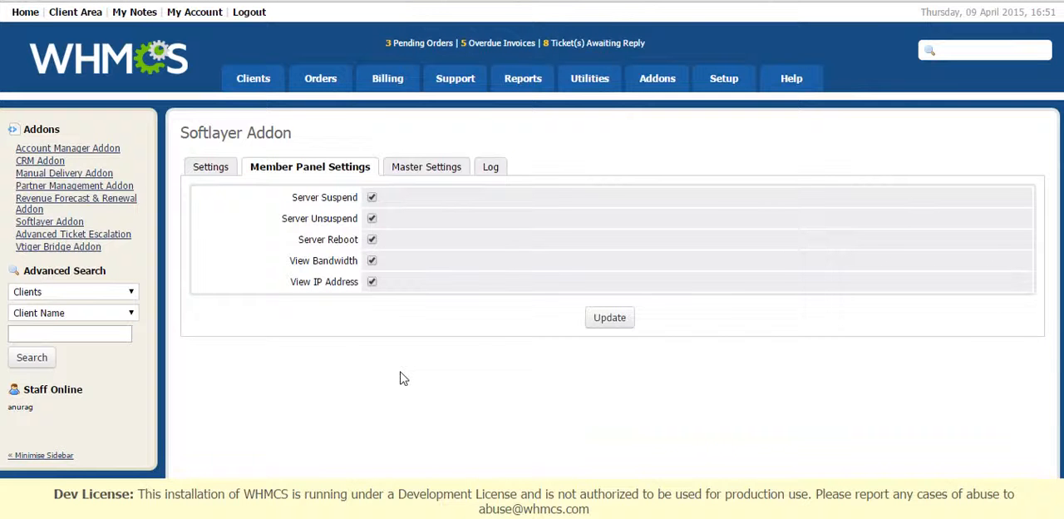
mouse_move(405, 381)
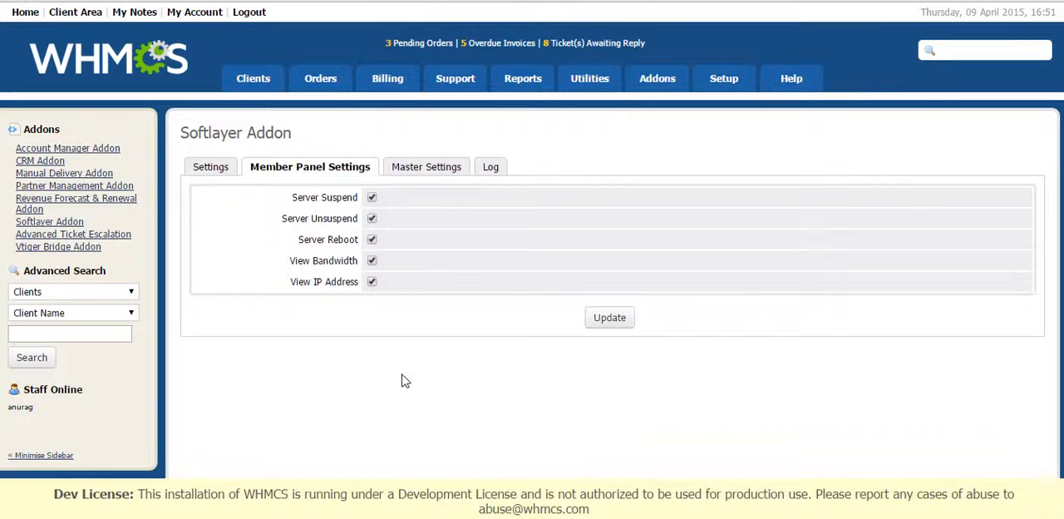
mouse_move(441, 173)
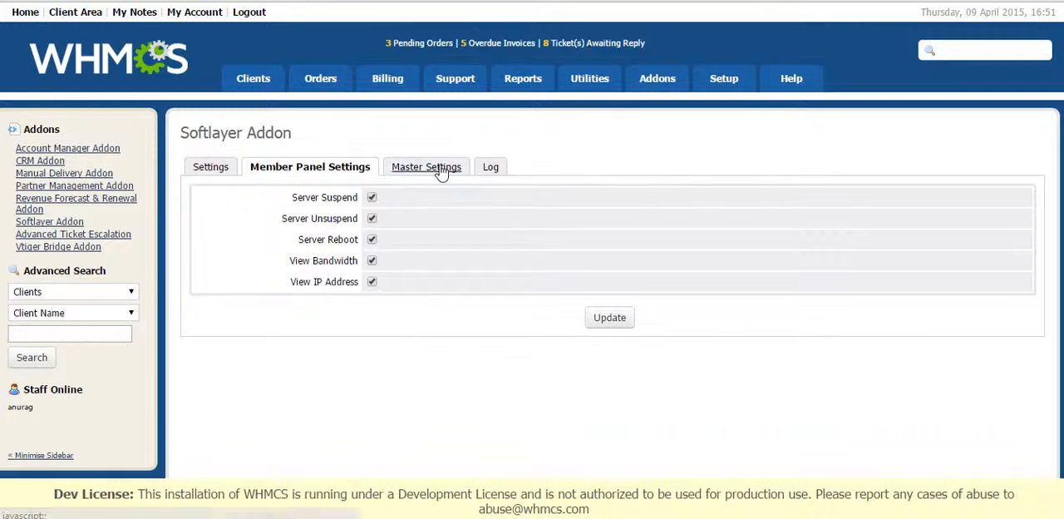
Show the master settings' automatic server suspension on payment due option, currently unchecked.
left_click(426, 166)
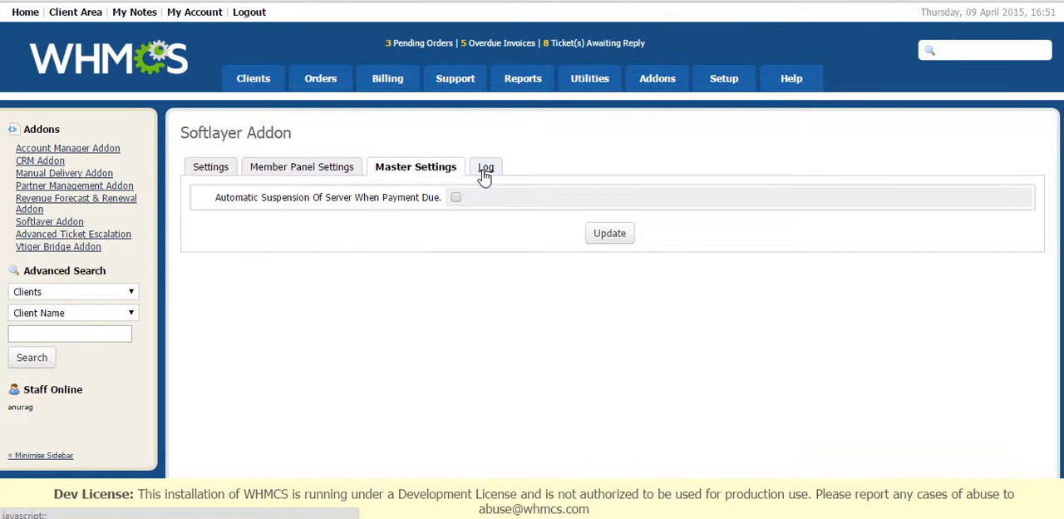
Show the addon's activity log listing 8 client and admin server action records.
left_click(485, 167)
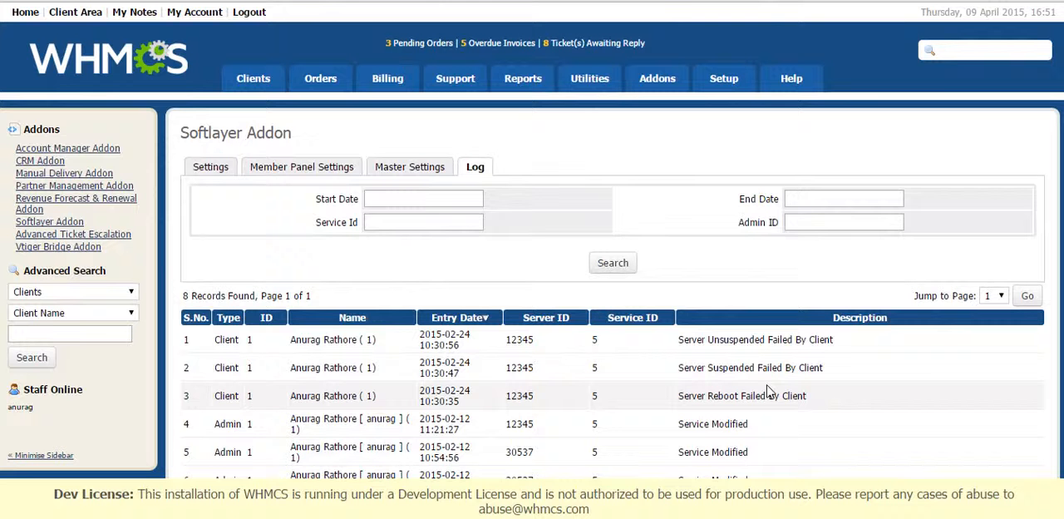
mouse_move(1002, 274)
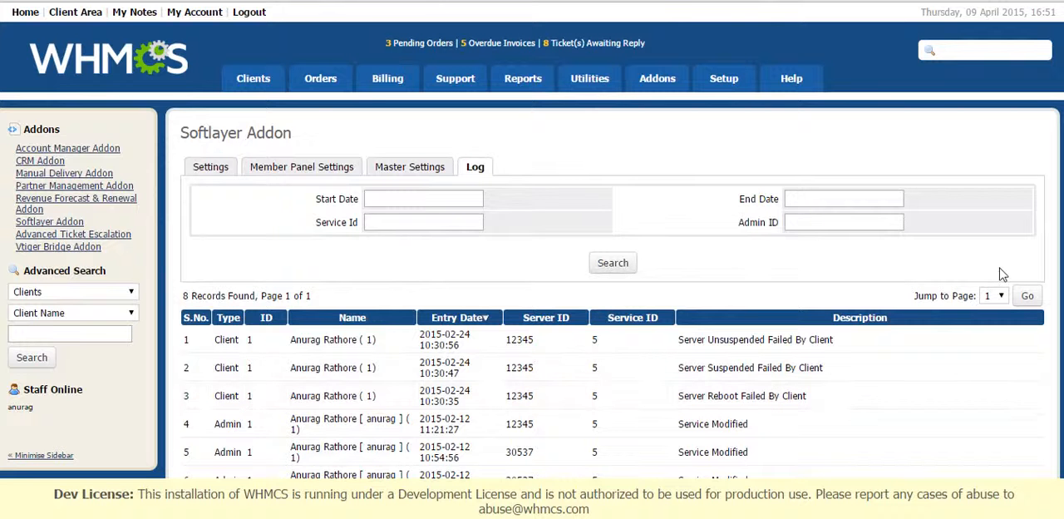
mouse_move(712, 372)
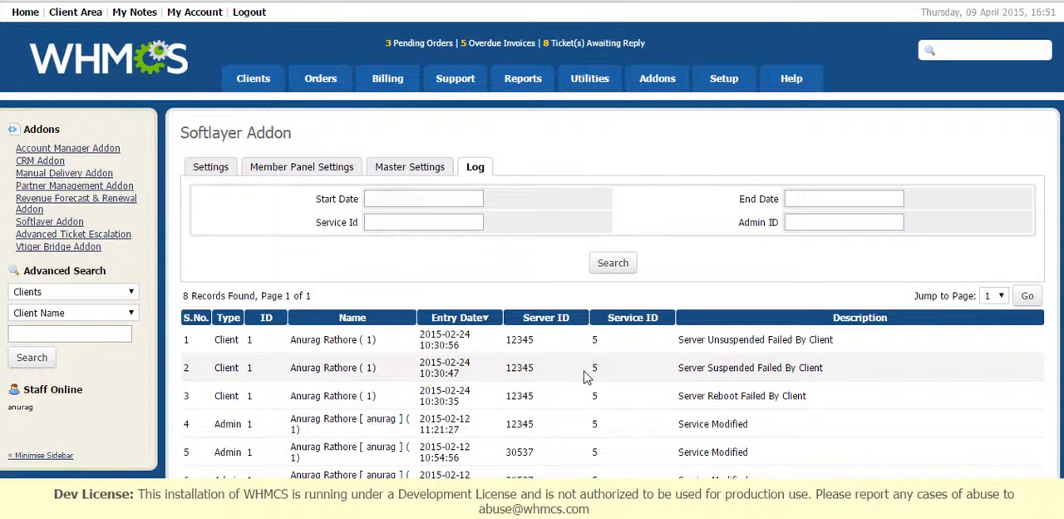
mouse_move(329, 366)
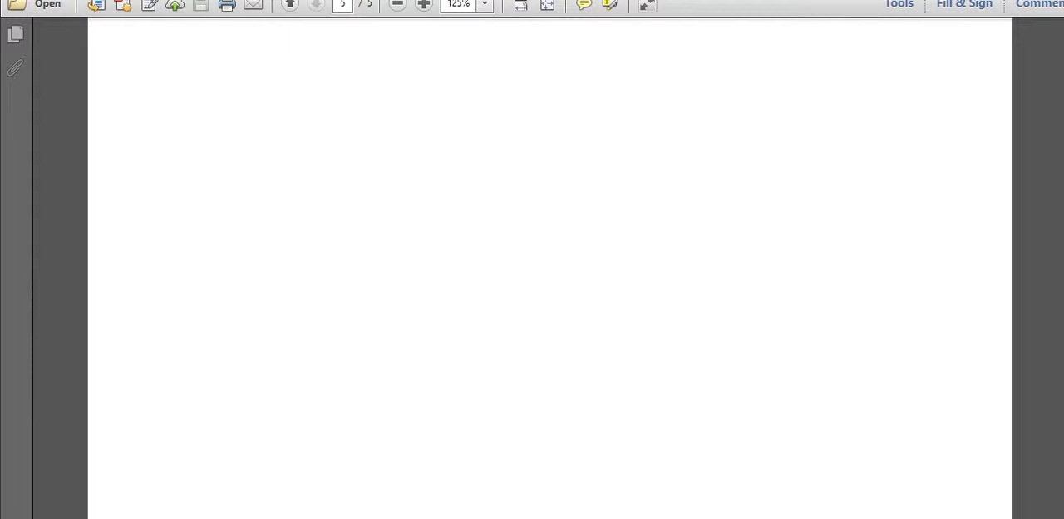
Scroll the PDF guide to the admin-area steps: enter the server ID, save, then suspend, unsuspend or reboot.
scroll("down", 3)
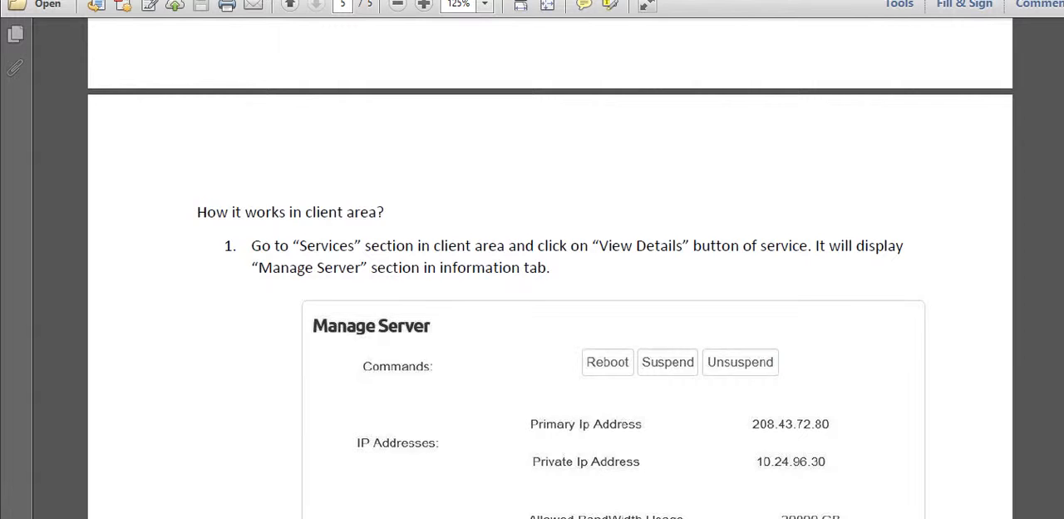
left_click(314, 7)
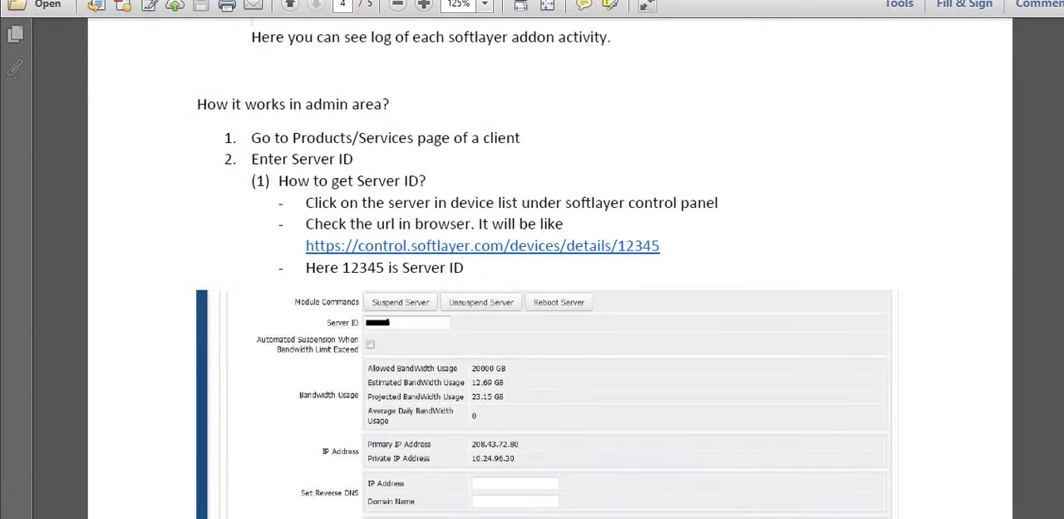
scroll("down", 3)
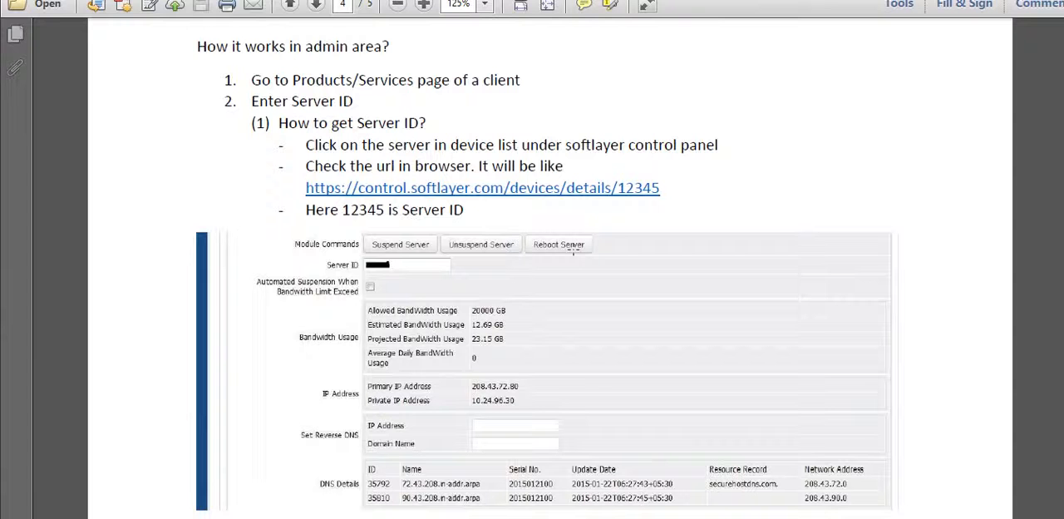
mouse_move(606, 186)
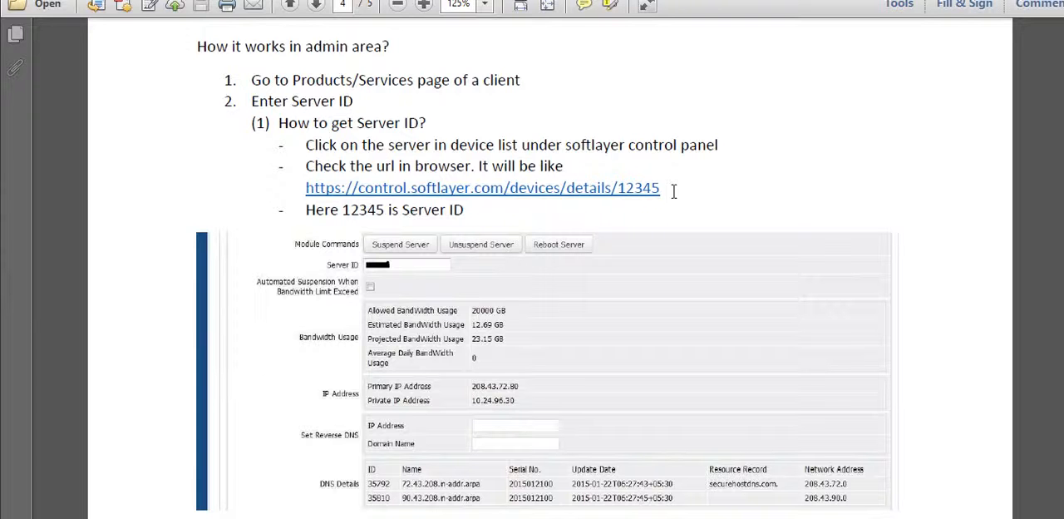
mouse_move(1044, 292)
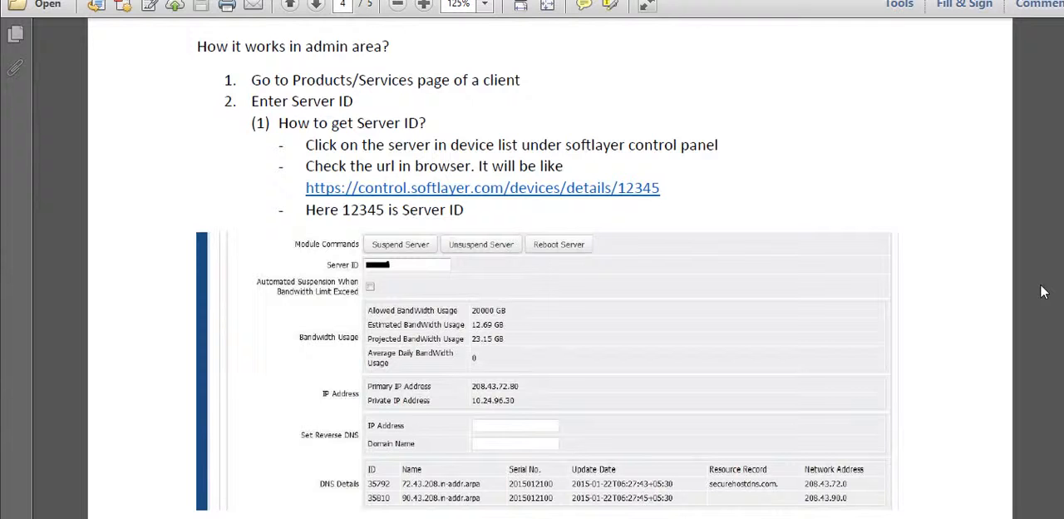
scroll("down", 3)
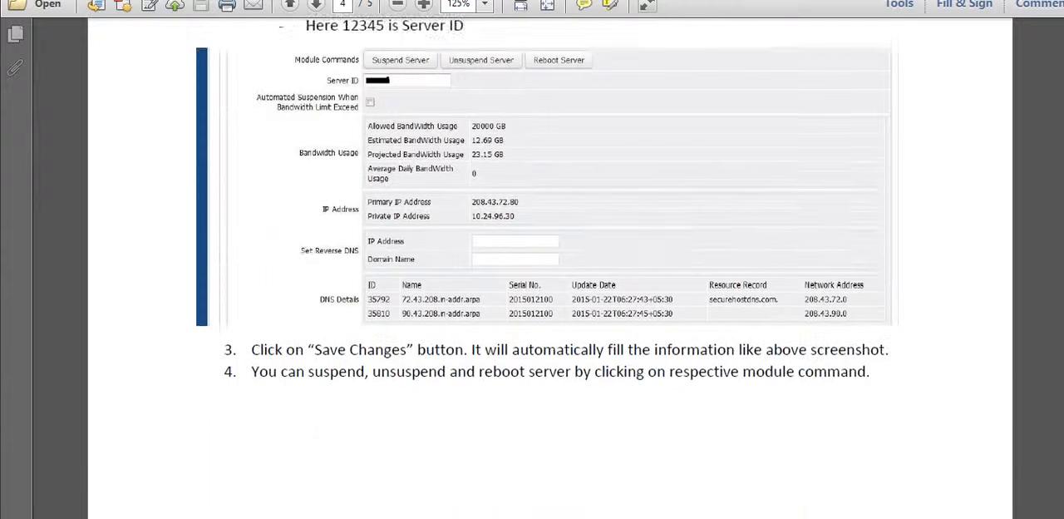
Scroll to page 5's 'How it works in client area?' heading and its first step.
scroll("down", 3)
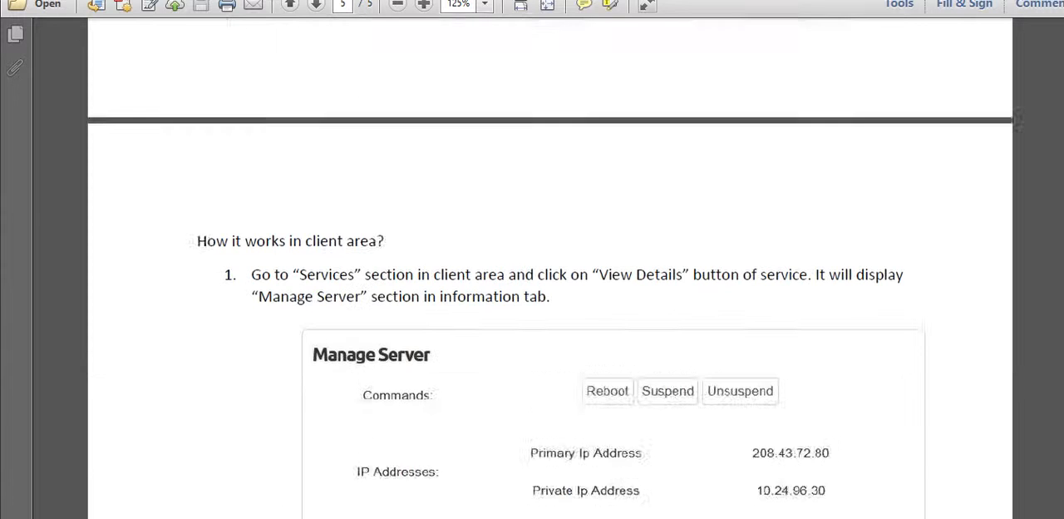
Scroll past the Manage Server screenshot to the client-area step 2 on reboot, suspend and unsuspend.
scroll("down", 3)
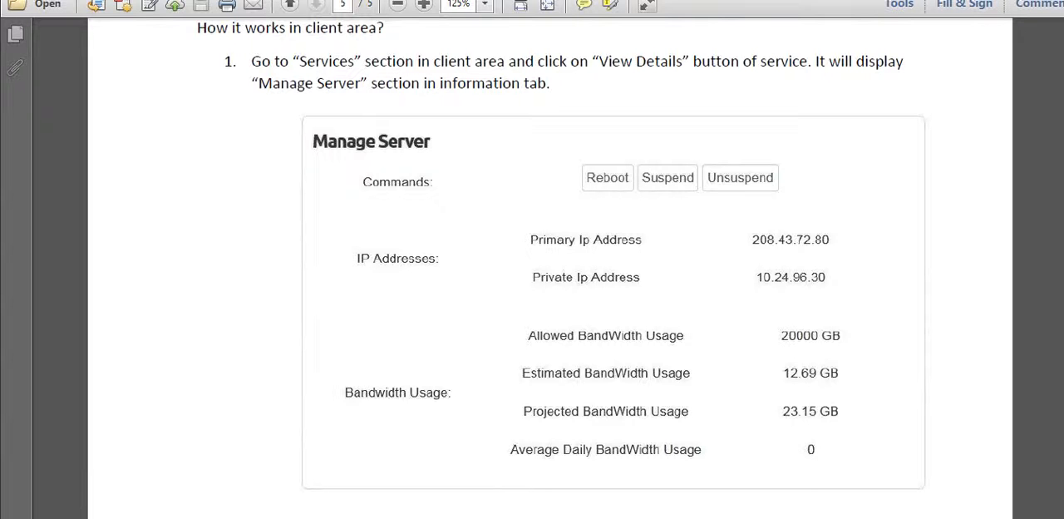
scroll("down", 3)
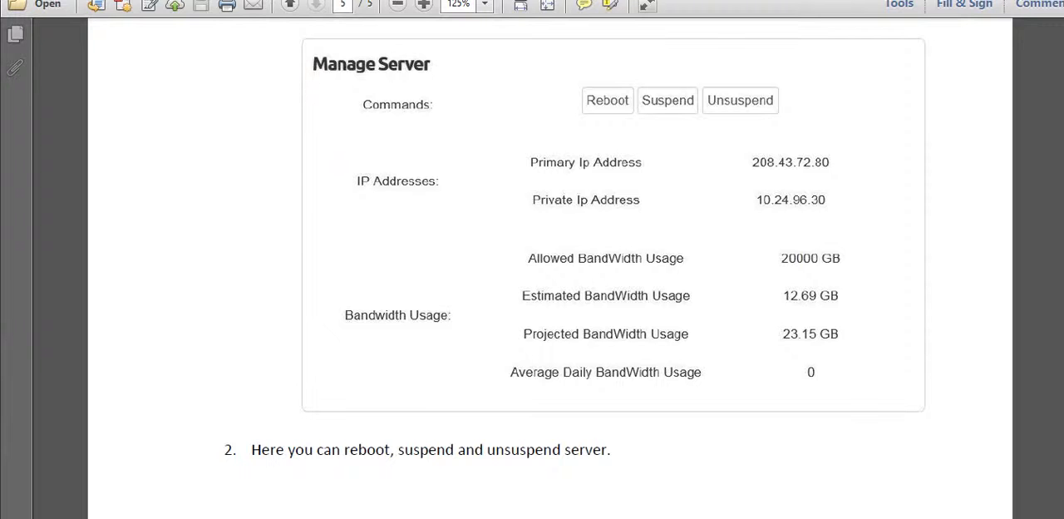
mouse_move(725, 241)
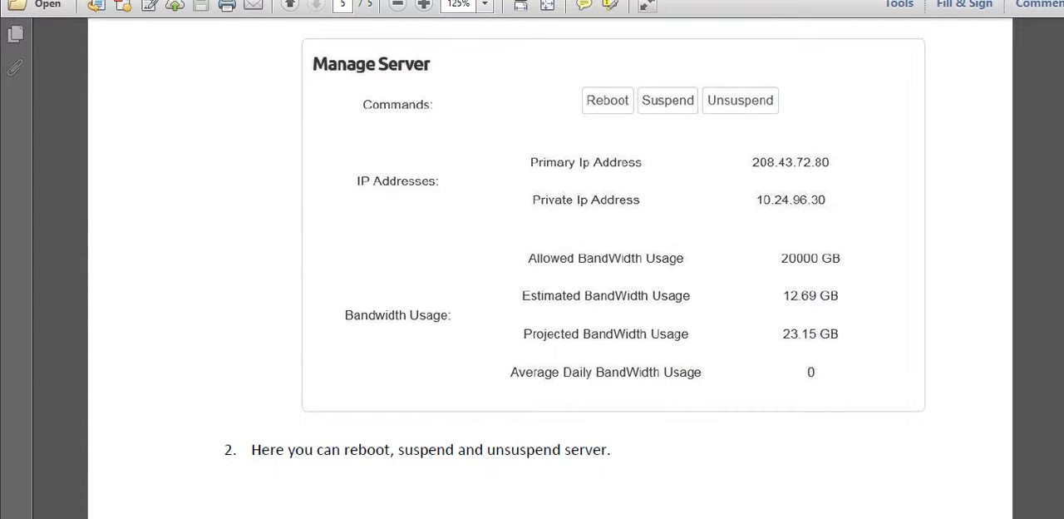
scroll("down", 3)
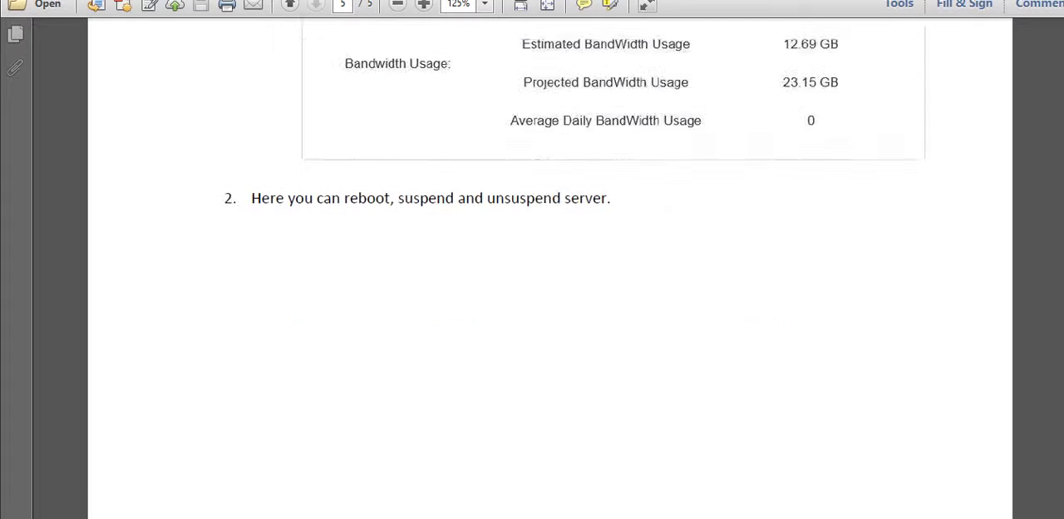